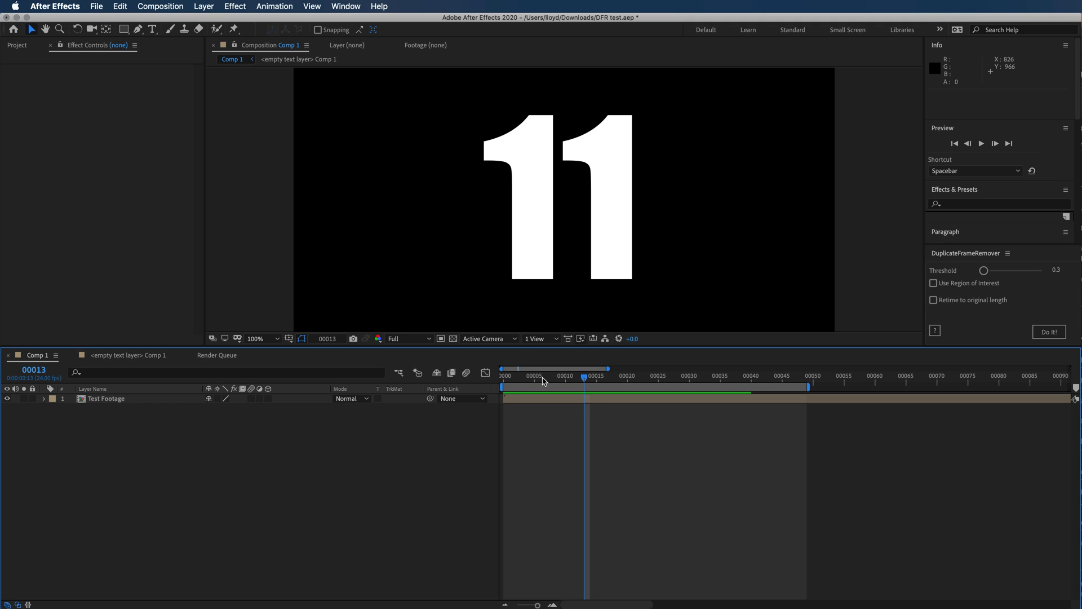
Step: Scrub through the footage frames, then lower the DuplicateFrameRemover threshold from 0.3 to 0
click(536, 376)
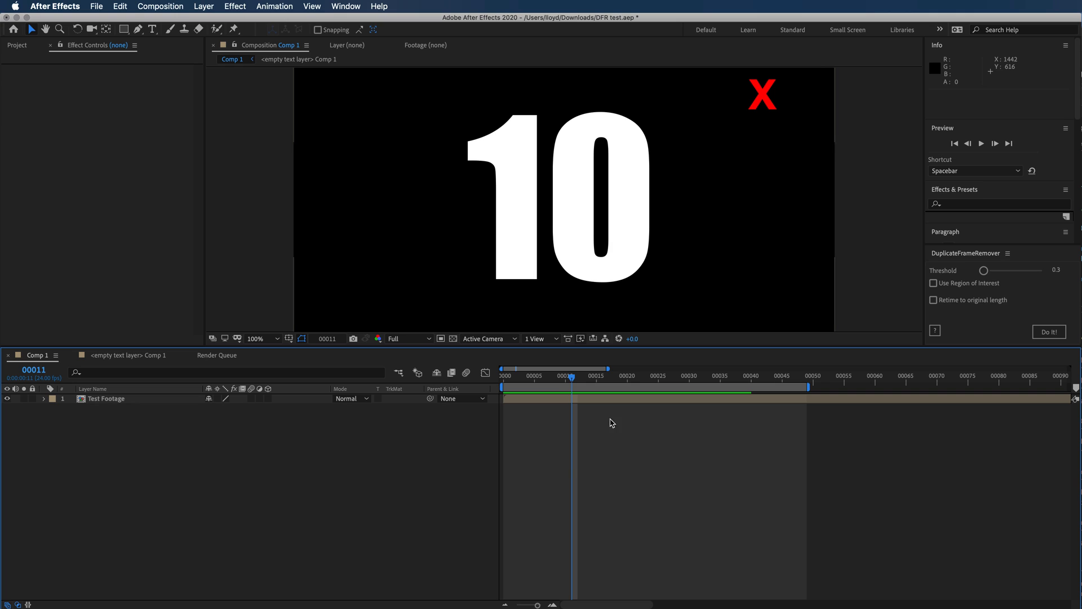
click(633, 375)
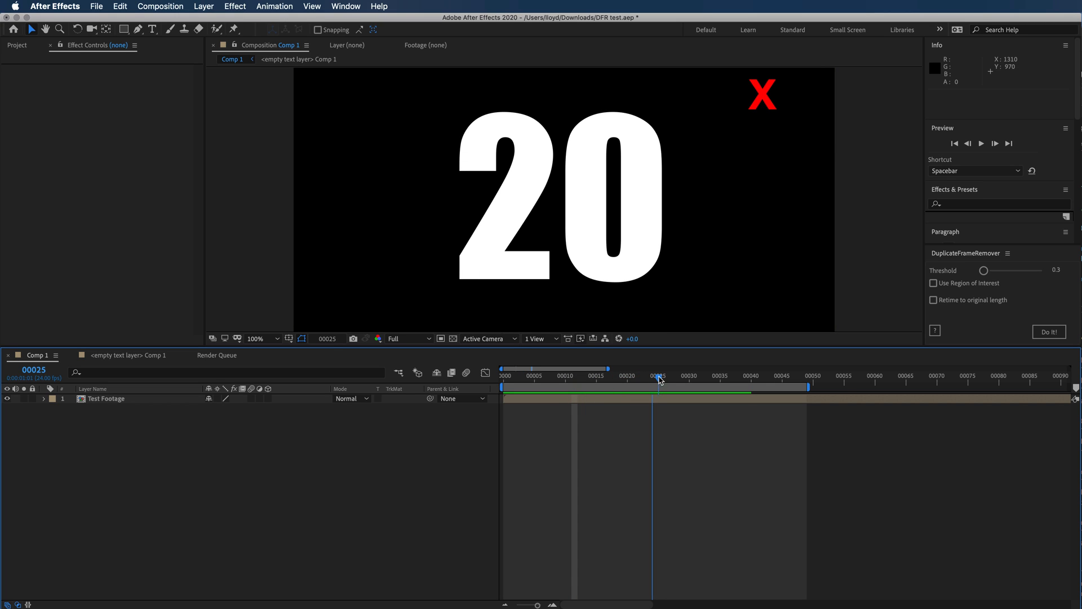
drag(659, 375, 695, 375)
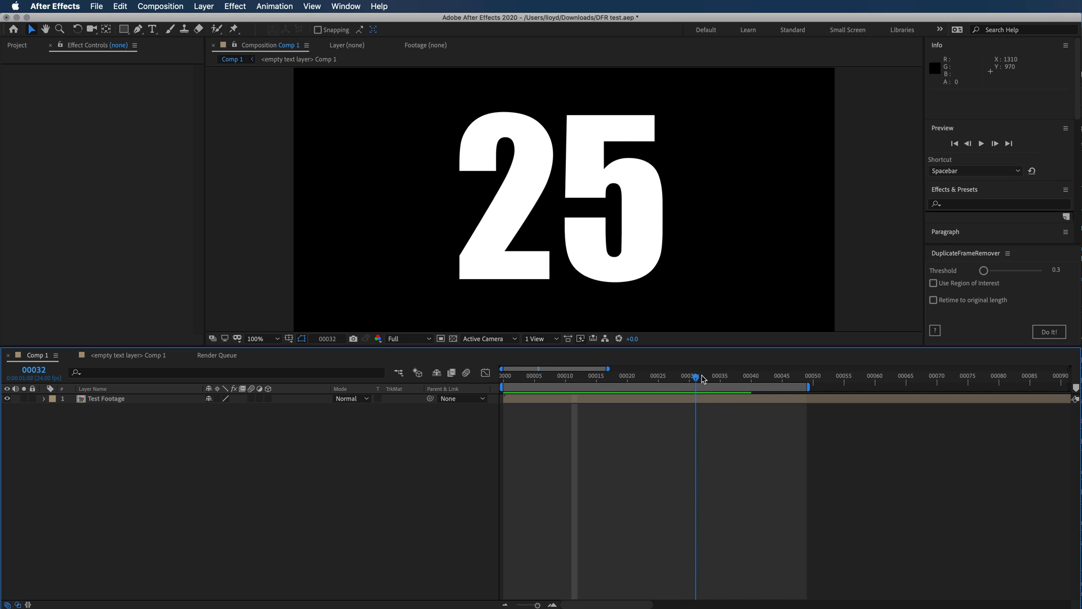
drag(697, 375, 740, 375)
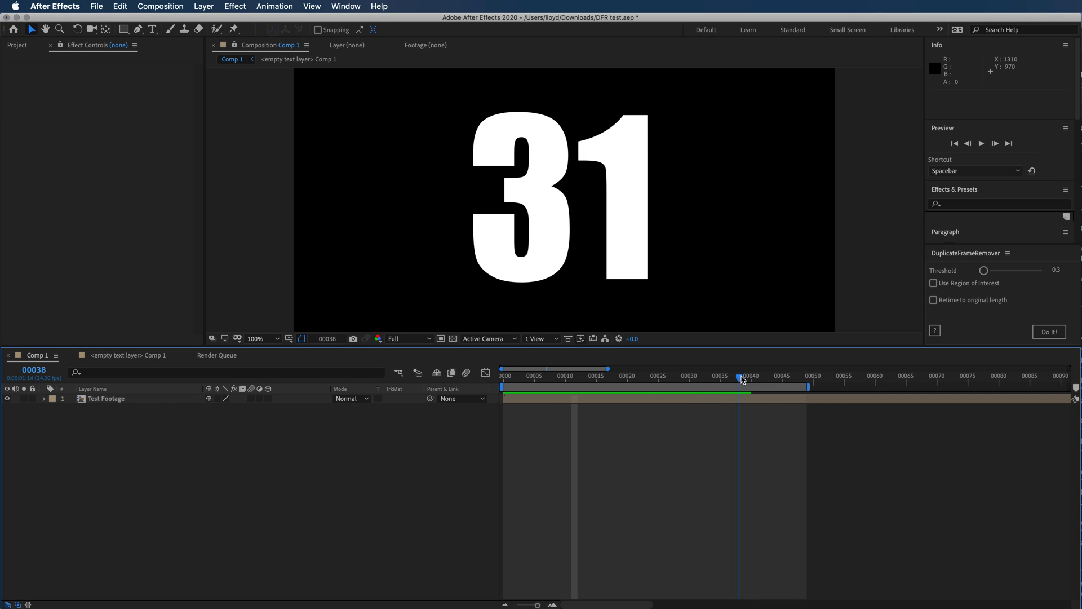
drag(741, 375, 807, 375)
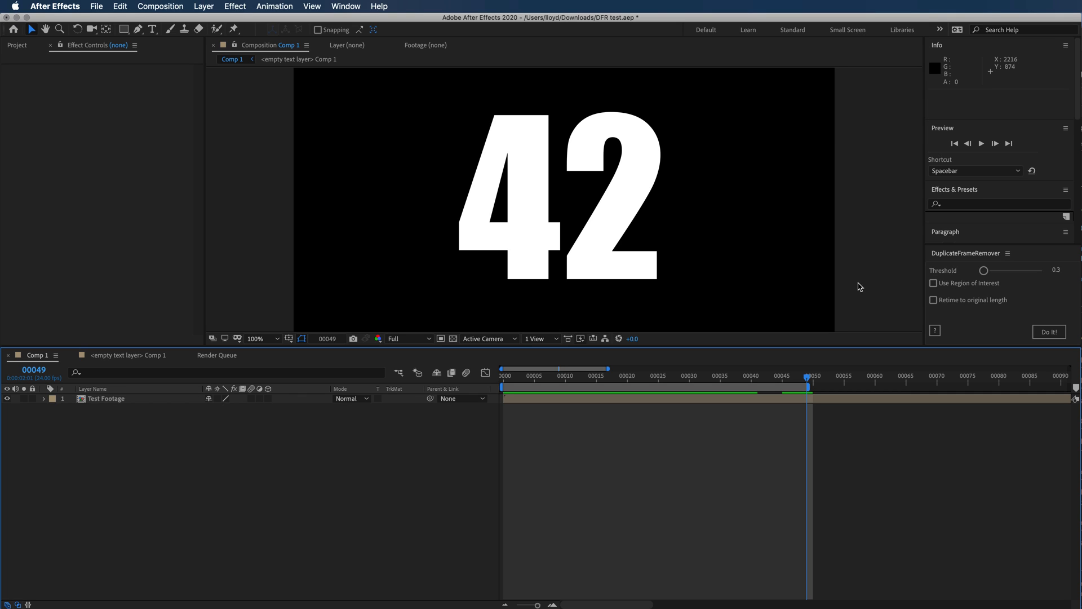
mouse_move(593, 216)
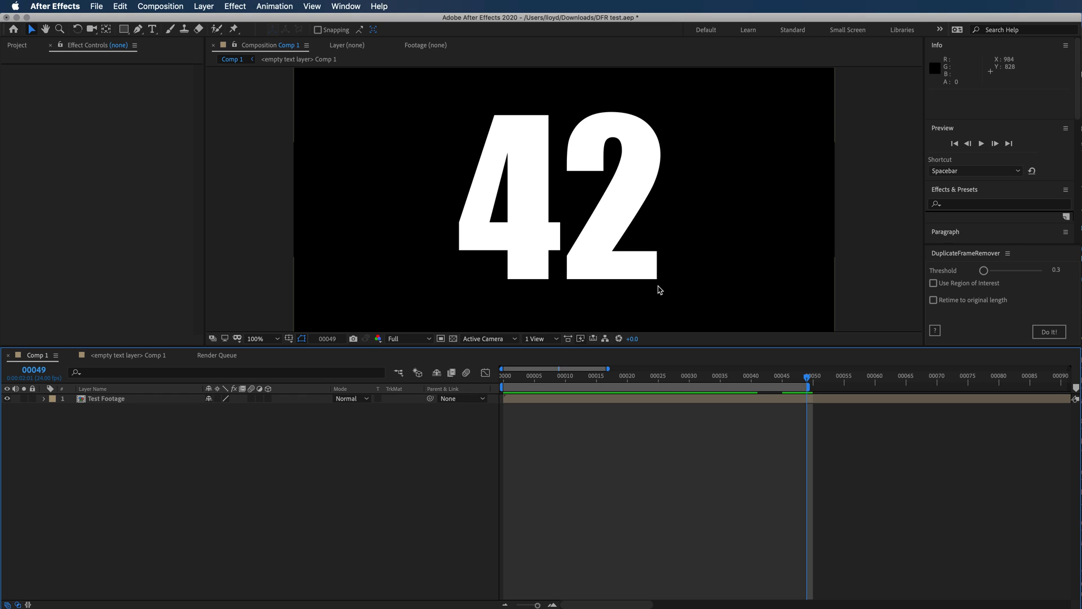
mouse_move(627, 184)
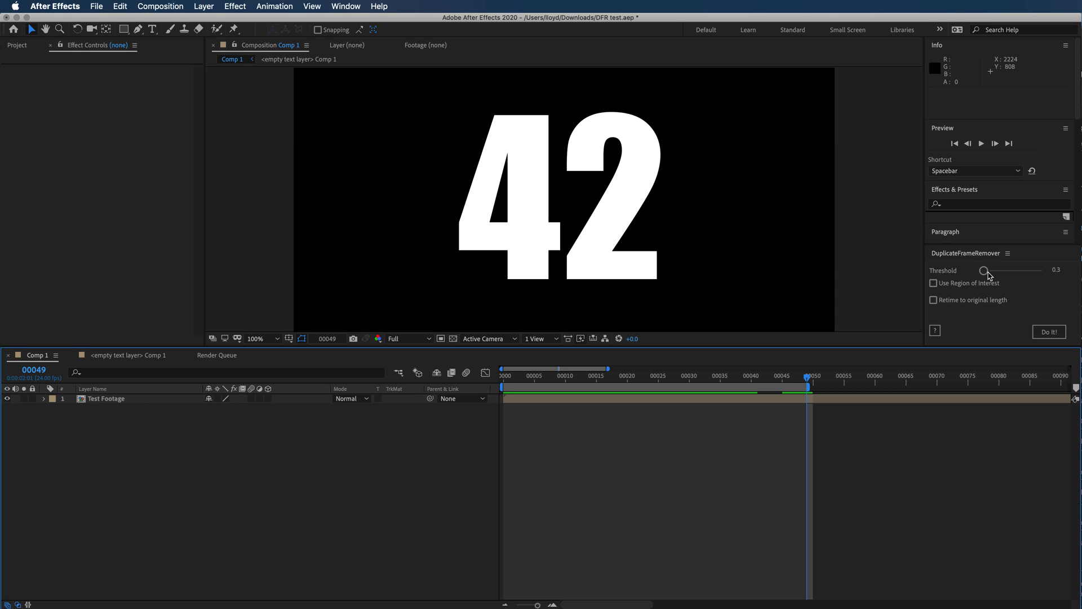
drag(986, 271, 978, 271)
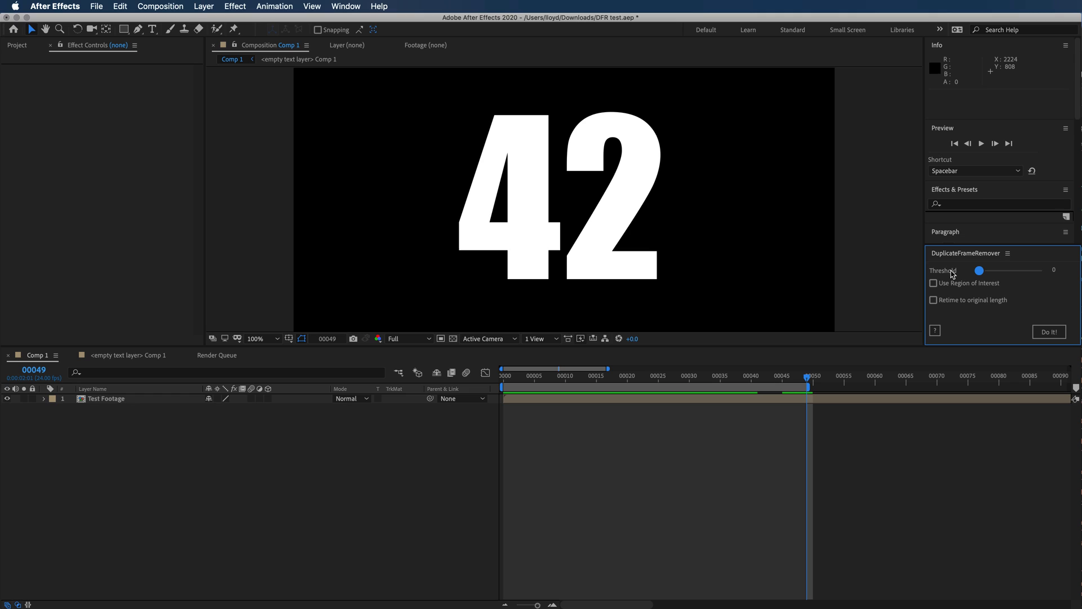
mouse_move(956, 275)
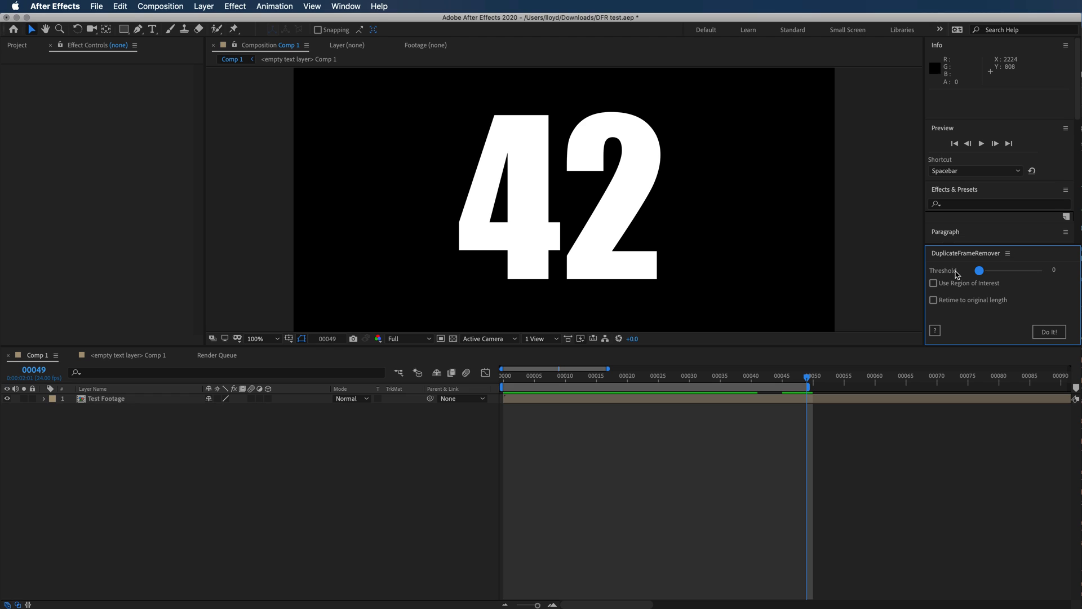
mouse_move(542, 191)
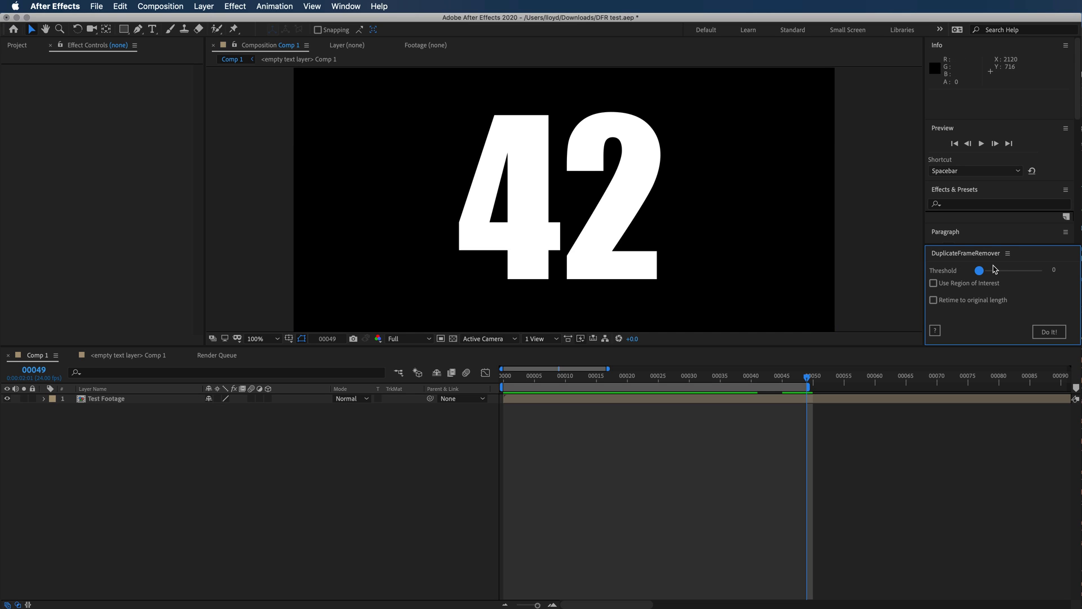
mouse_move(956, 298)
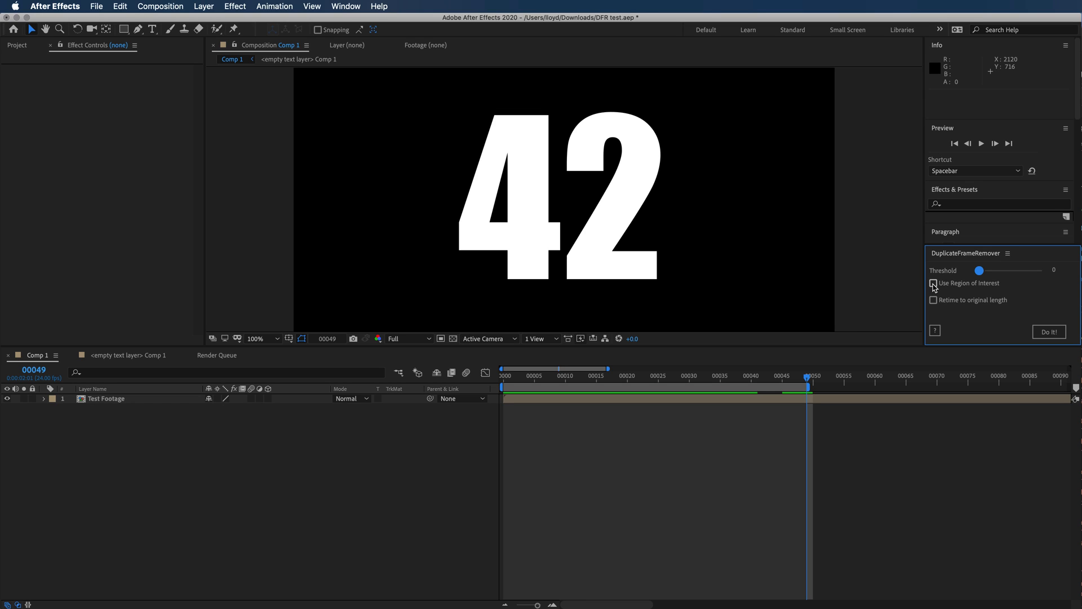
Step: Check Use Region of Interest and scrub the footage to about frame 19
click(933, 283)
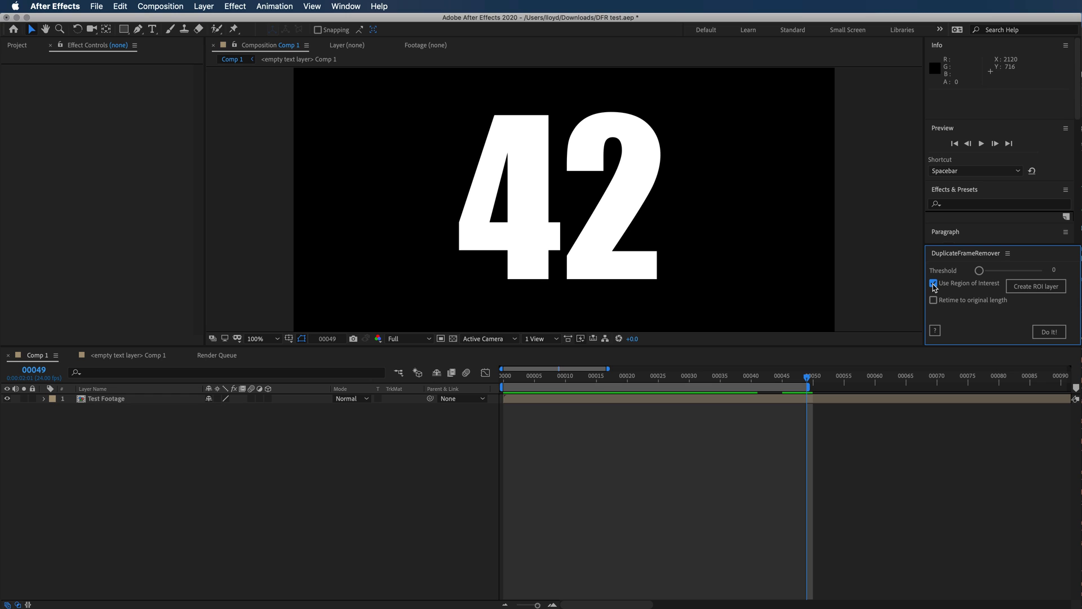
click(933, 284)
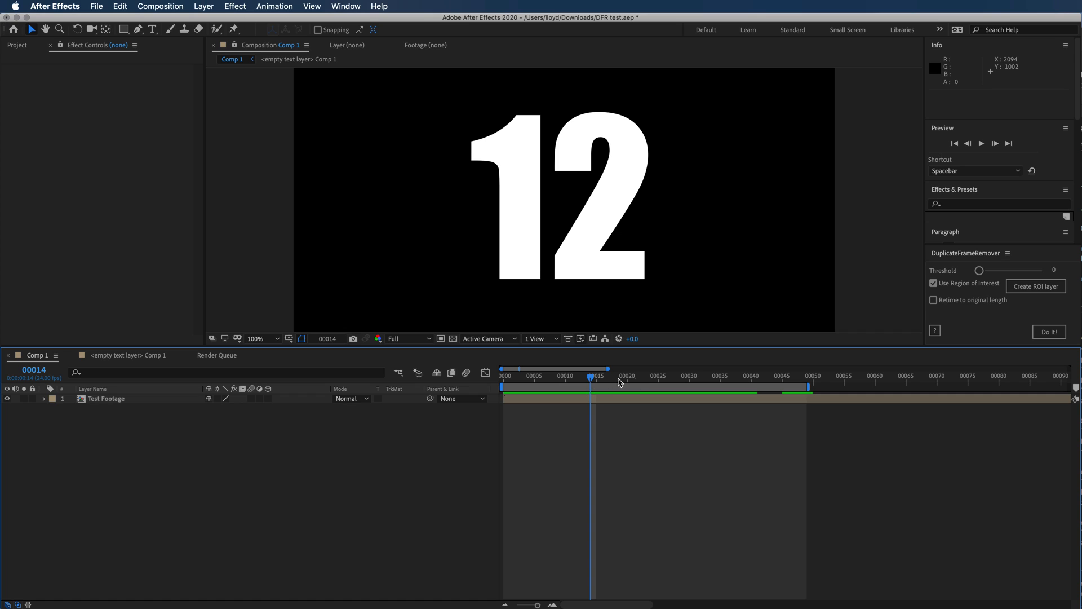
drag(591, 376, 630, 376)
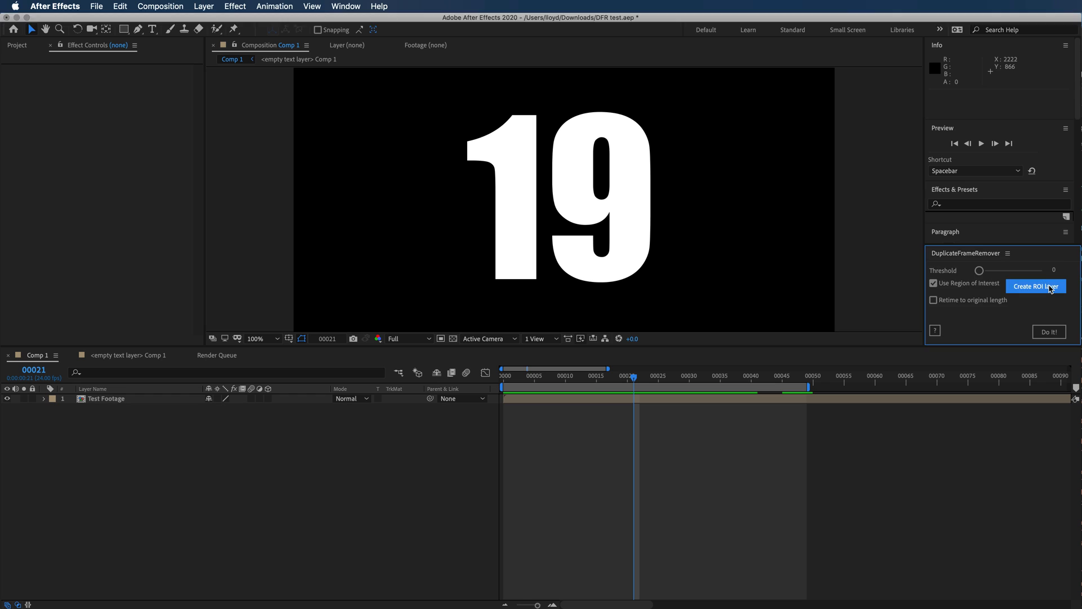
Step: Create the DFR-Region of Interest layer and dismiss the define-region notice with OK
click(1036, 286)
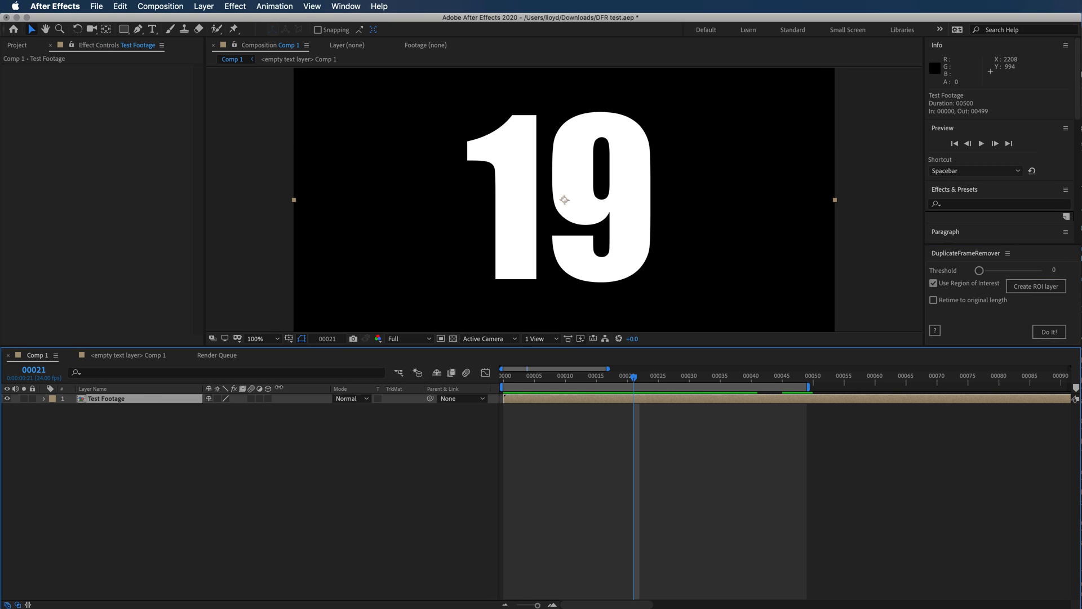
click(1036, 286)
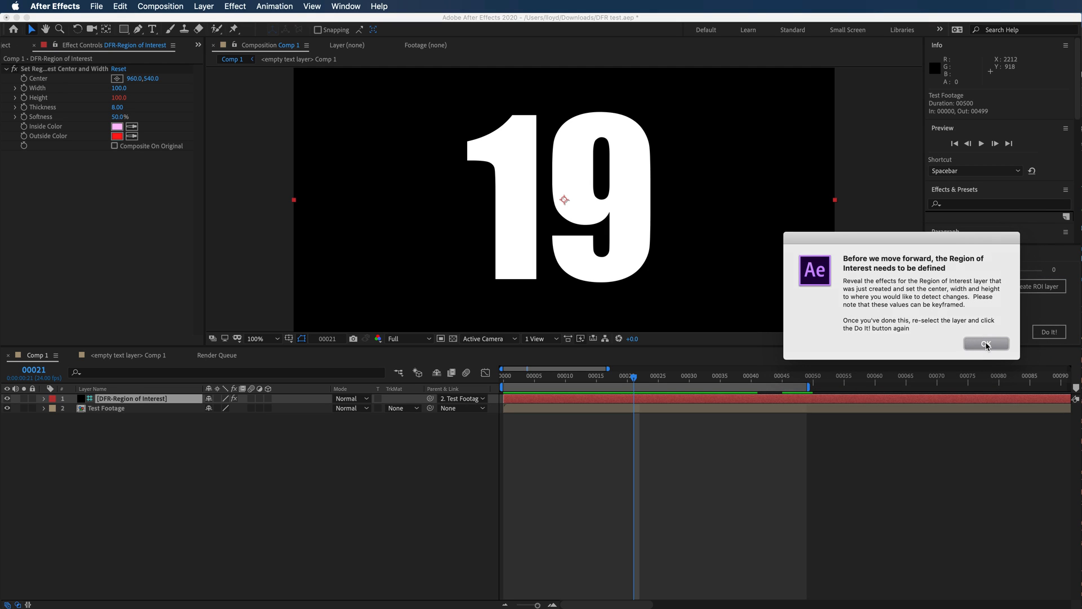
click(986, 344)
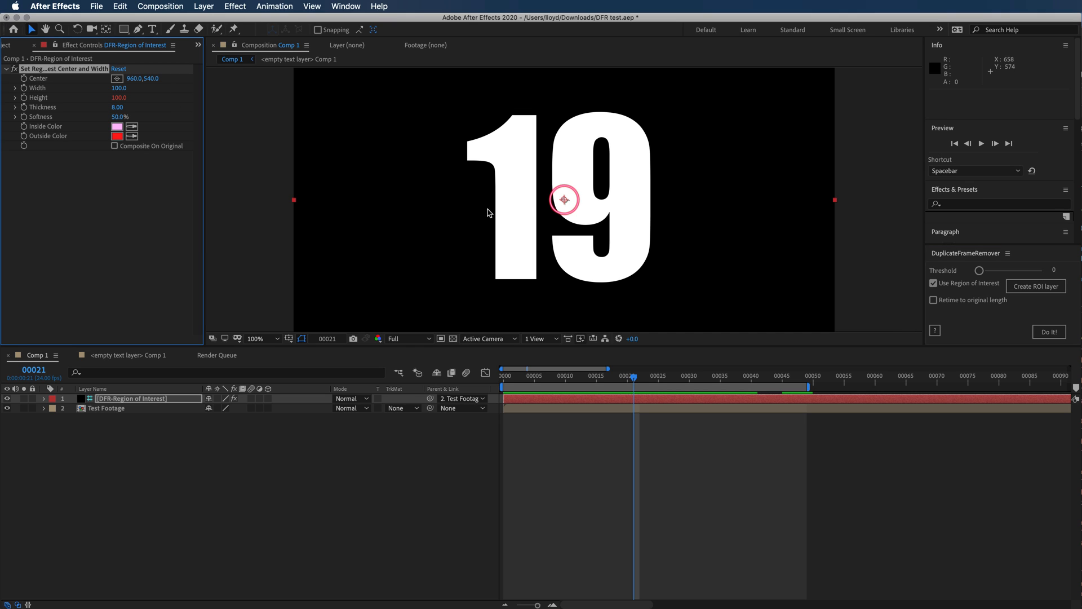
Step: Move the ROI circle to 888, 558 and resize it to 209 by 209
drag(565, 200, 544, 209)
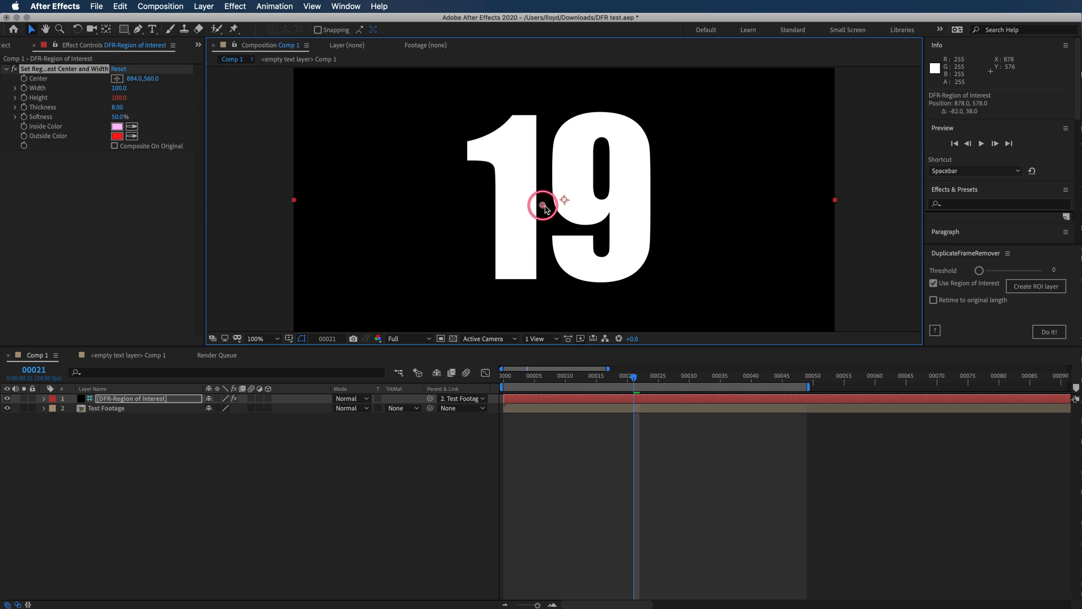
drag(545, 207, 544, 204)
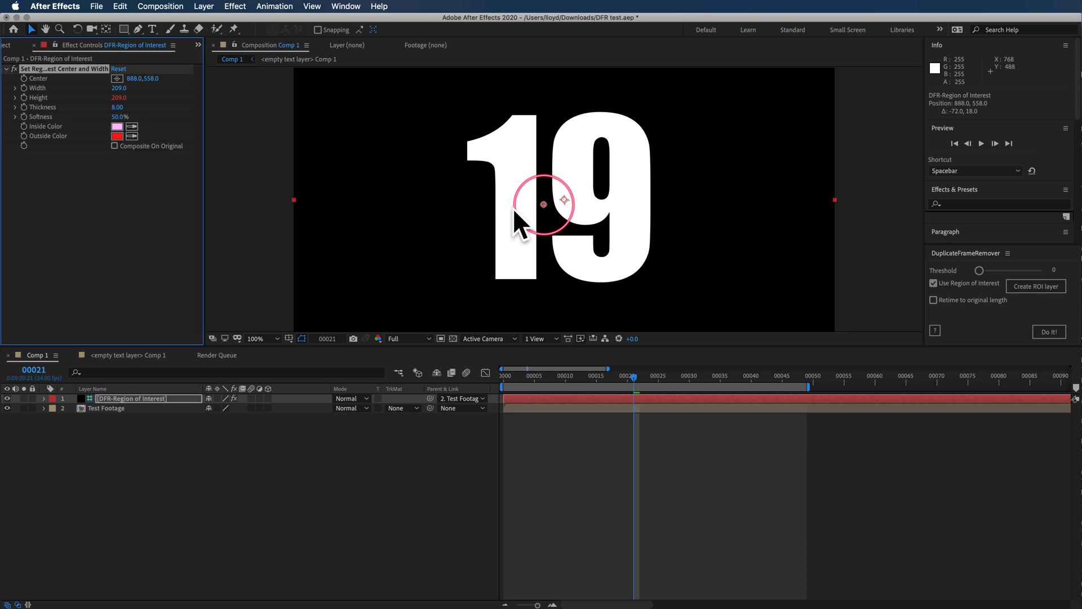
mouse_move(521, 178)
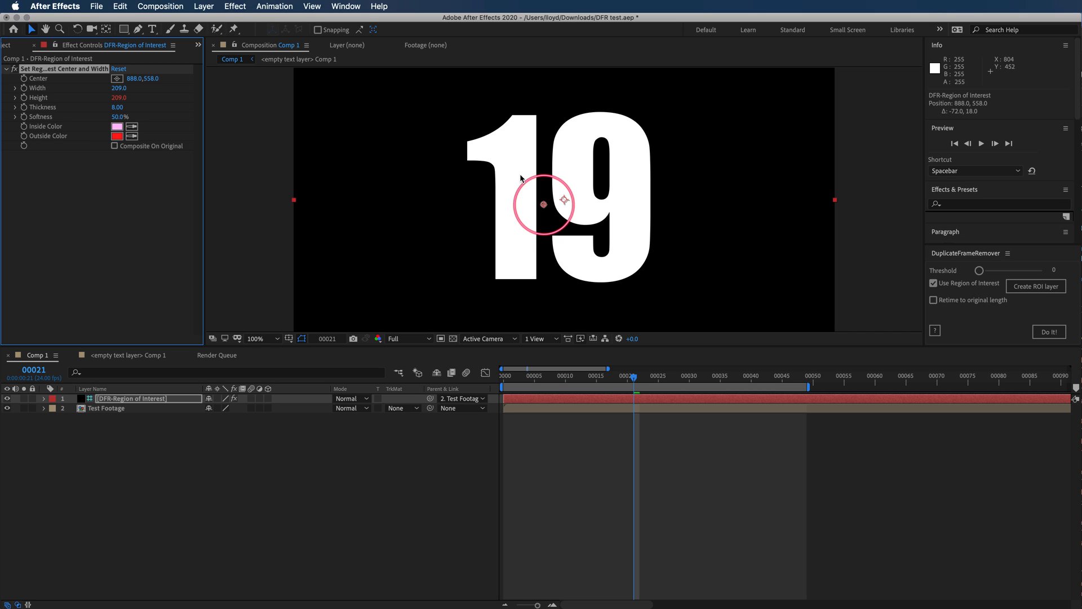
mouse_move(540, 200)
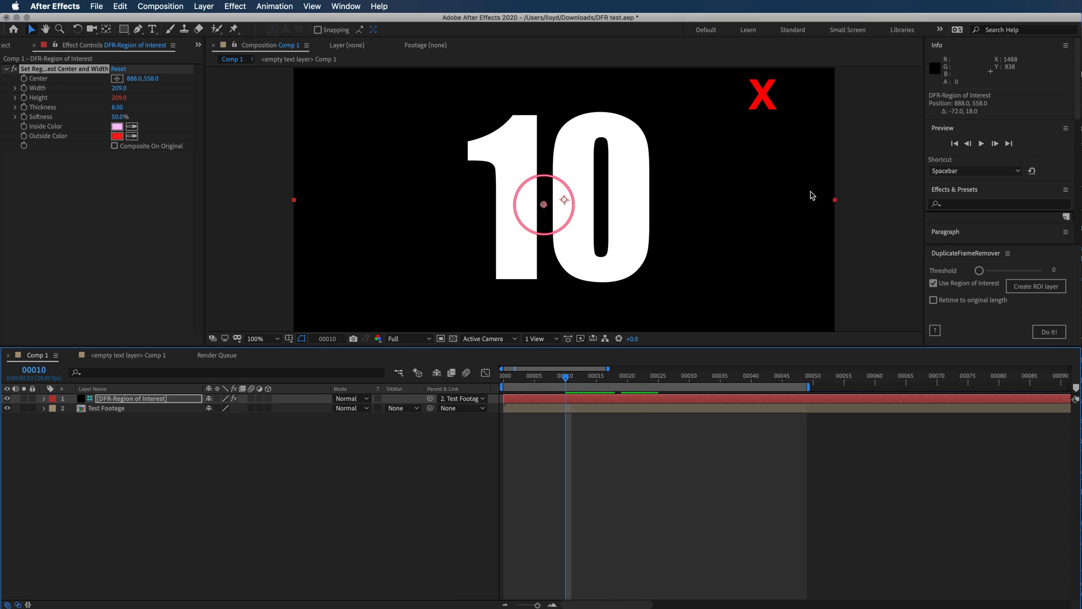
mouse_move(565, 262)
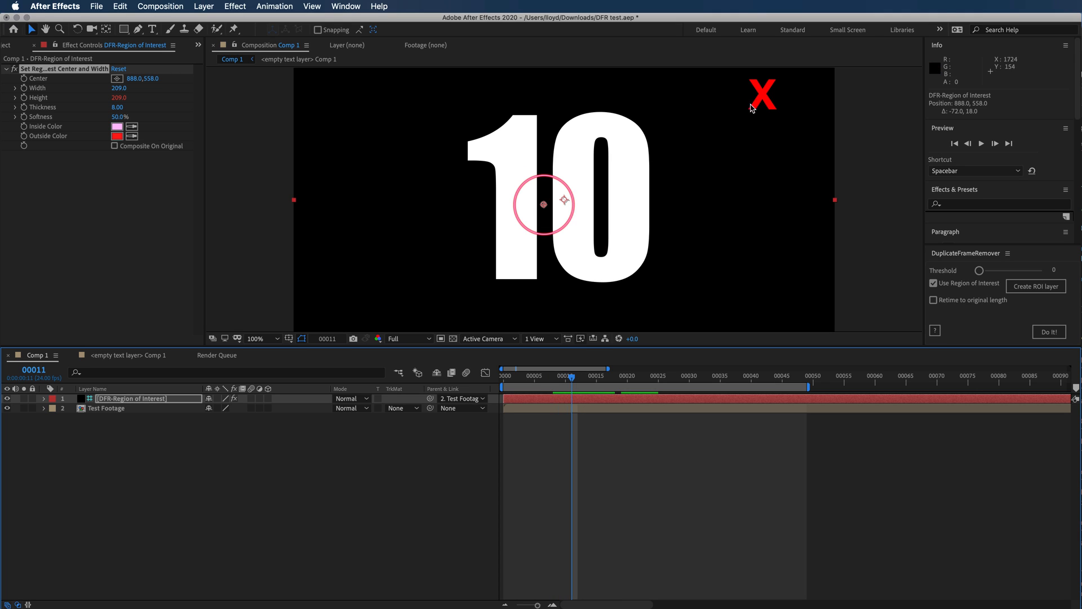
mouse_move(759, 114)
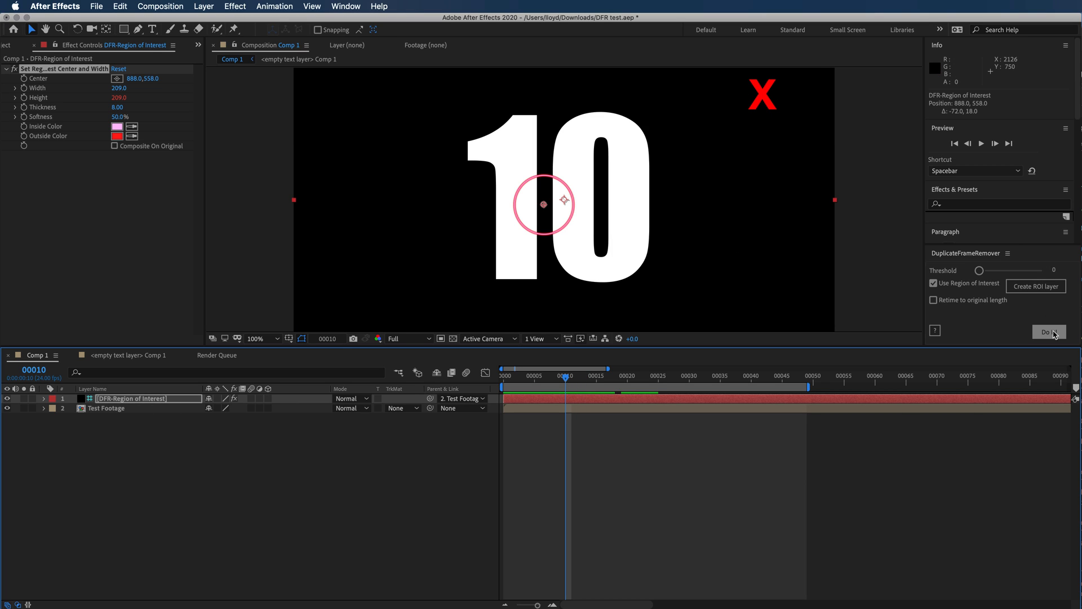
Step: Remove 8 duplicate frames into time-remapped Test Footage 2, declining to delete the ROI layer
click(1048, 332)
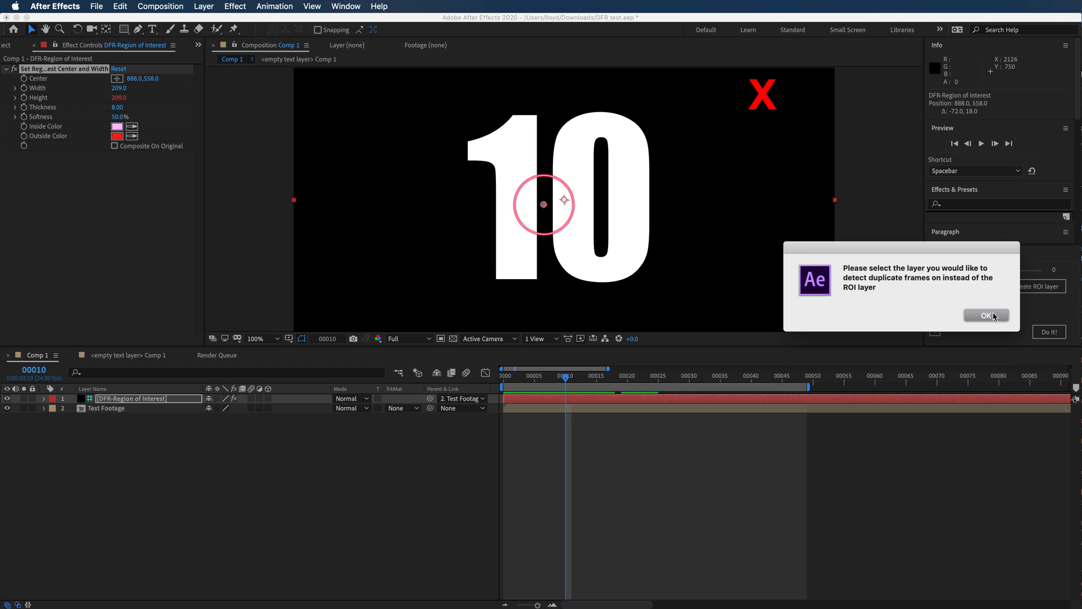
click(986, 316)
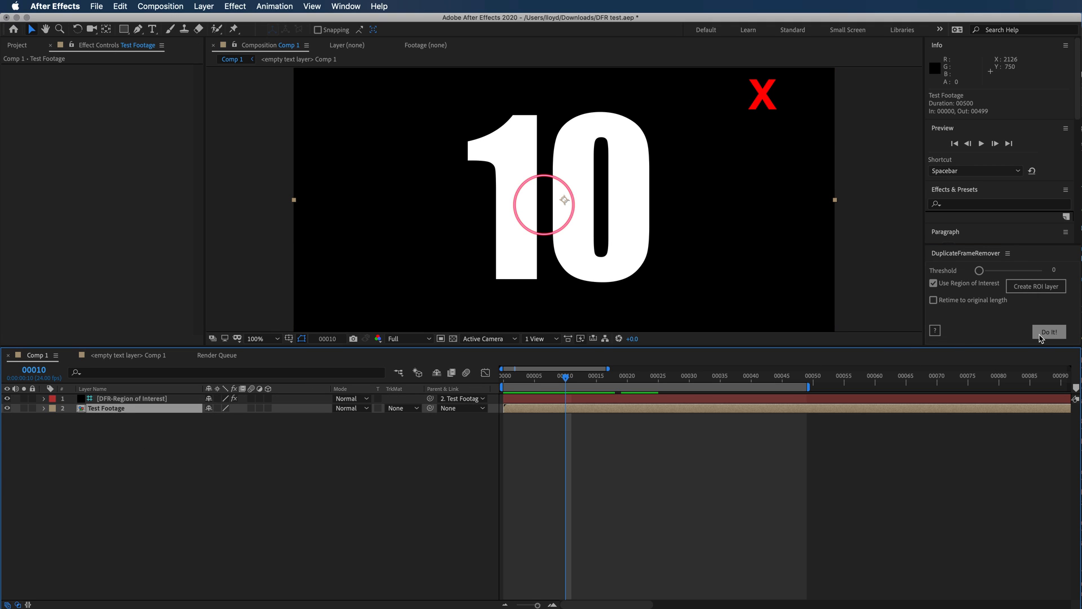
click(1048, 332)
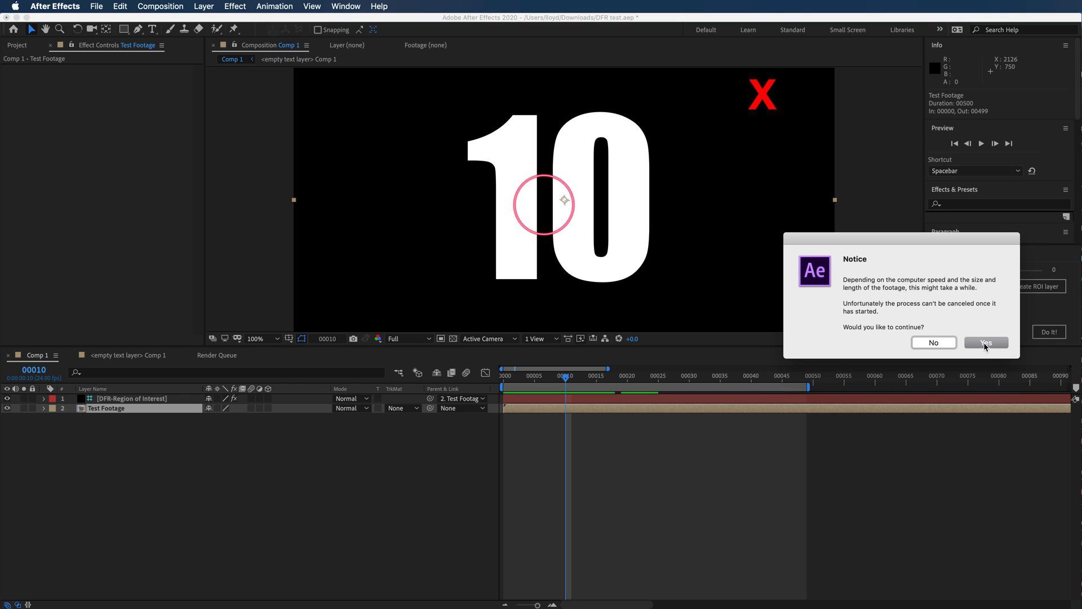
click(985, 342)
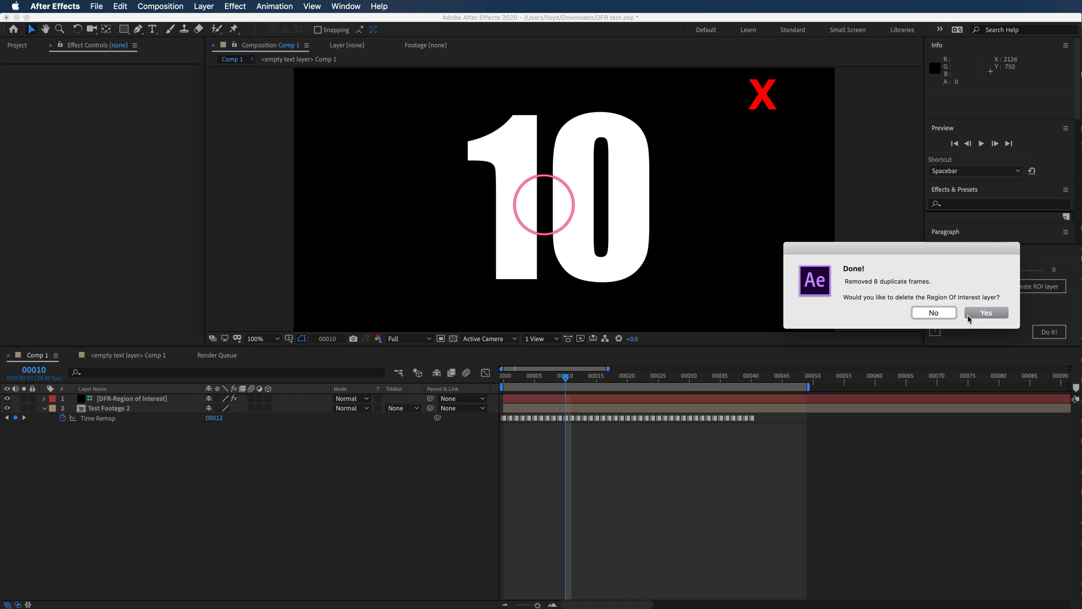
mouse_move(1044, 313)
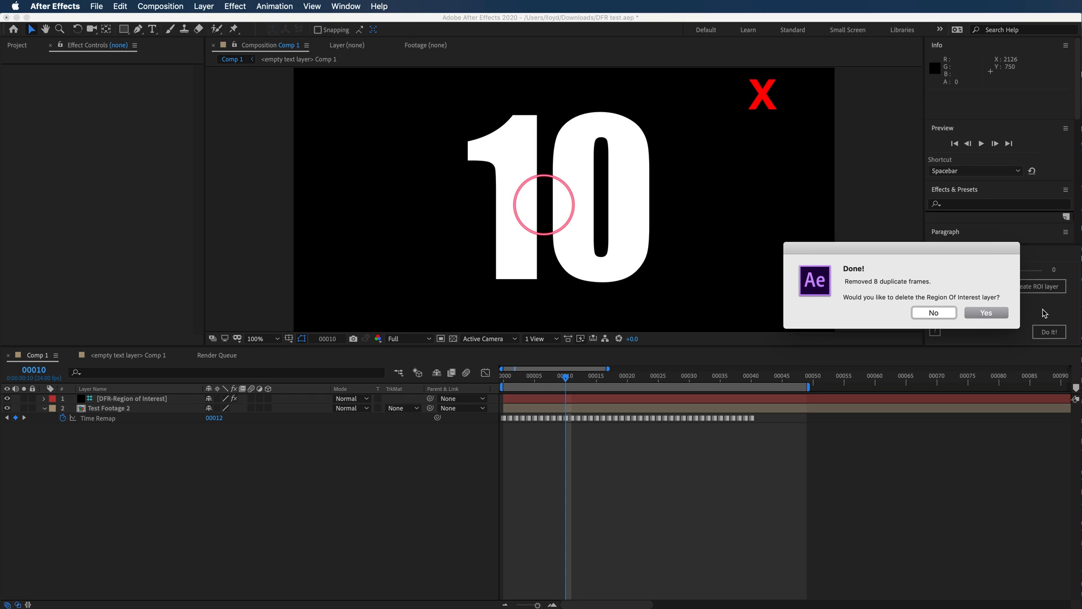
mouse_move(862, 292)
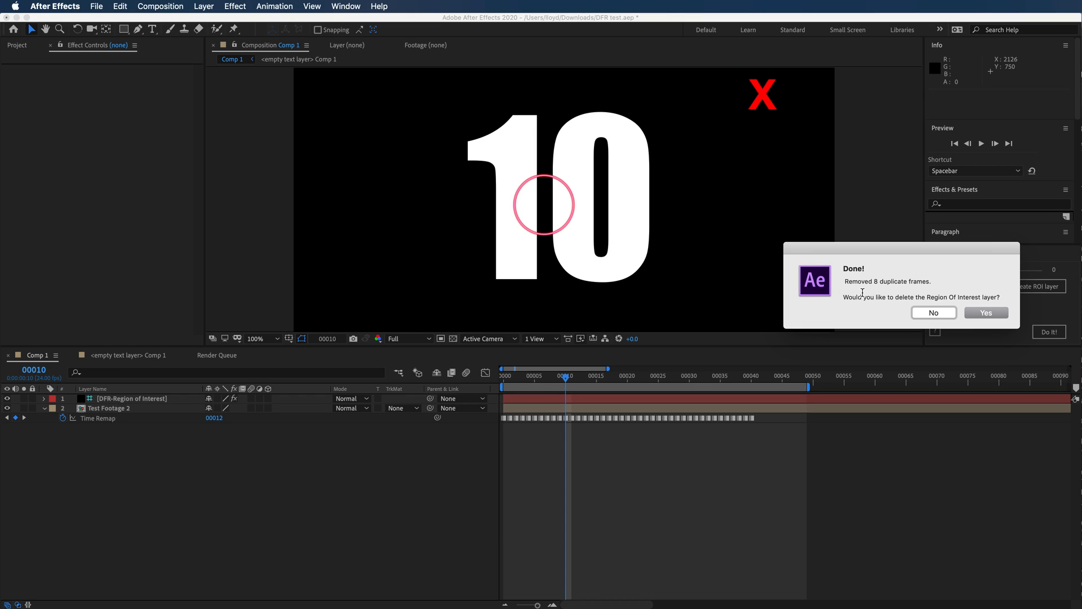
click(934, 312)
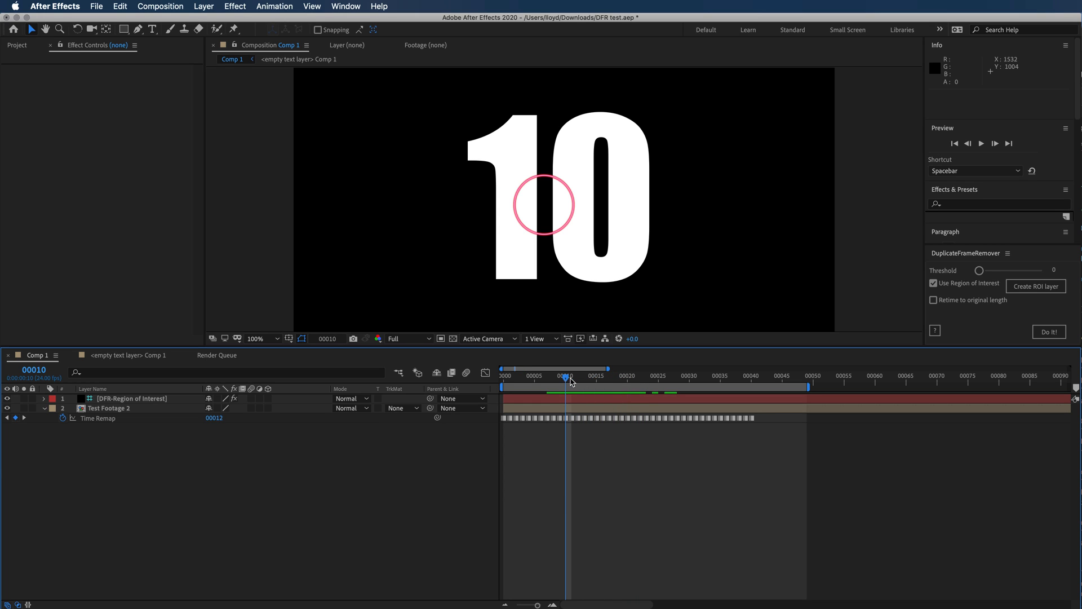
Step: Play the retimed footage, then undo Duplicate Frame Remover from the Edit menu
click(747, 376)
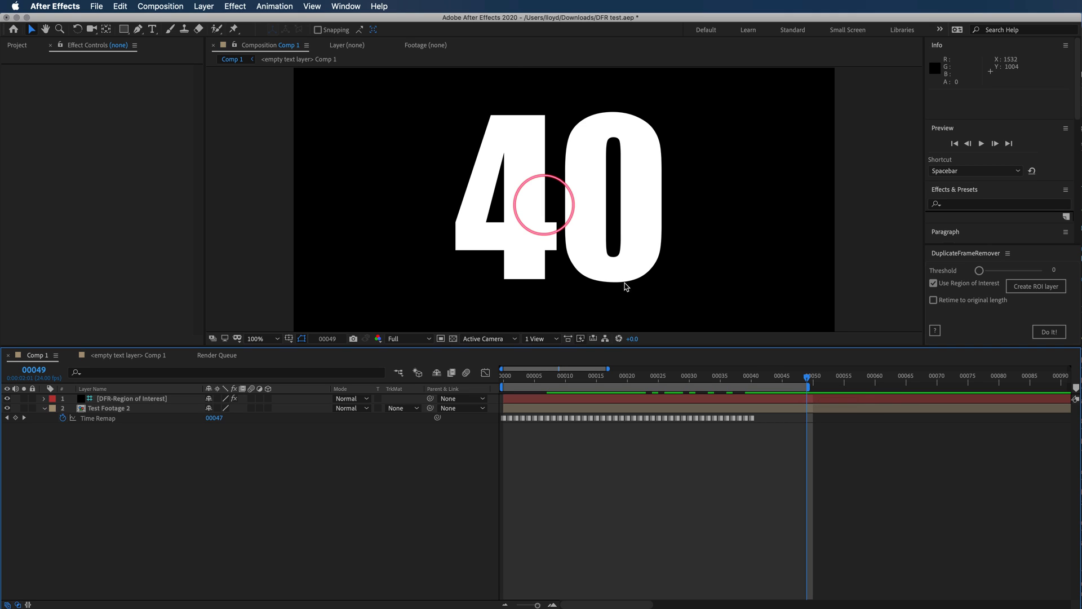
click(119, 6)
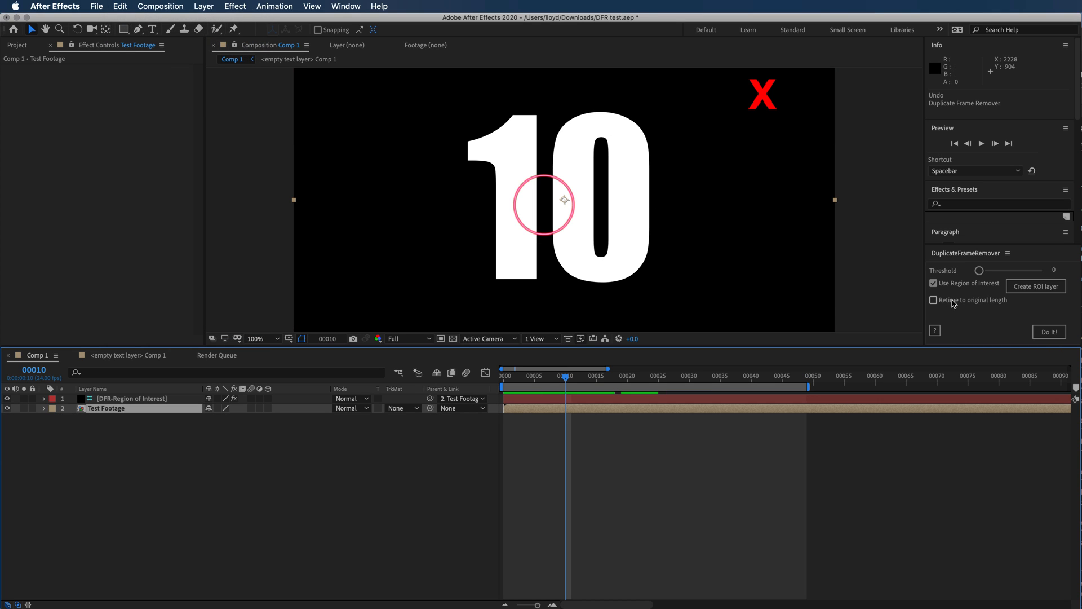
Step: Enable 'Retime to original length' and choose Frame Mix as the blending method
click(934, 300)
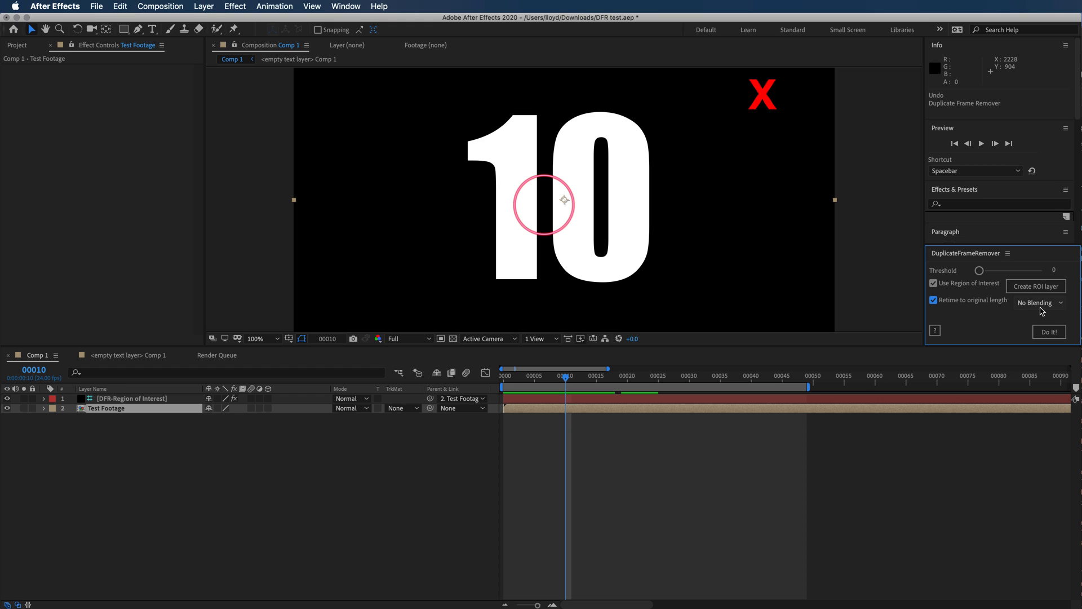
click(1036, 302)
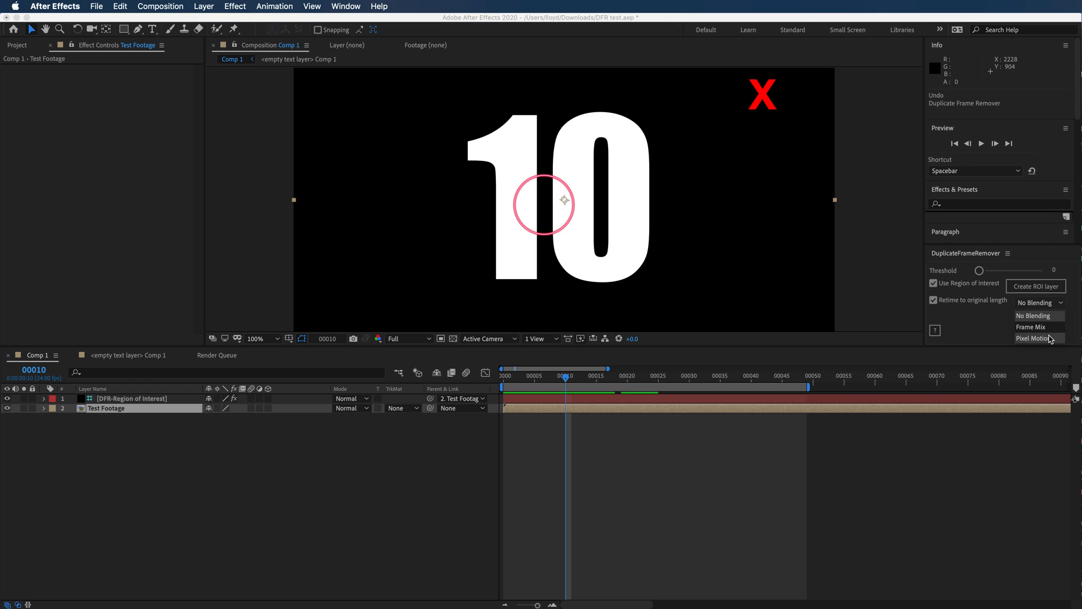
mouse_move(1033, 326)
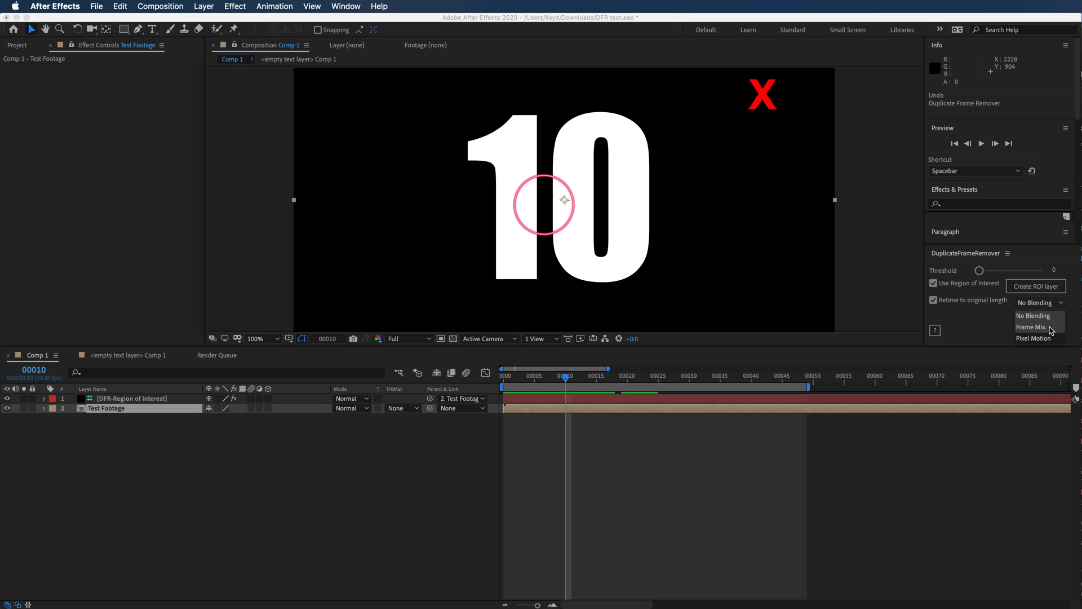
click(1031, 327)
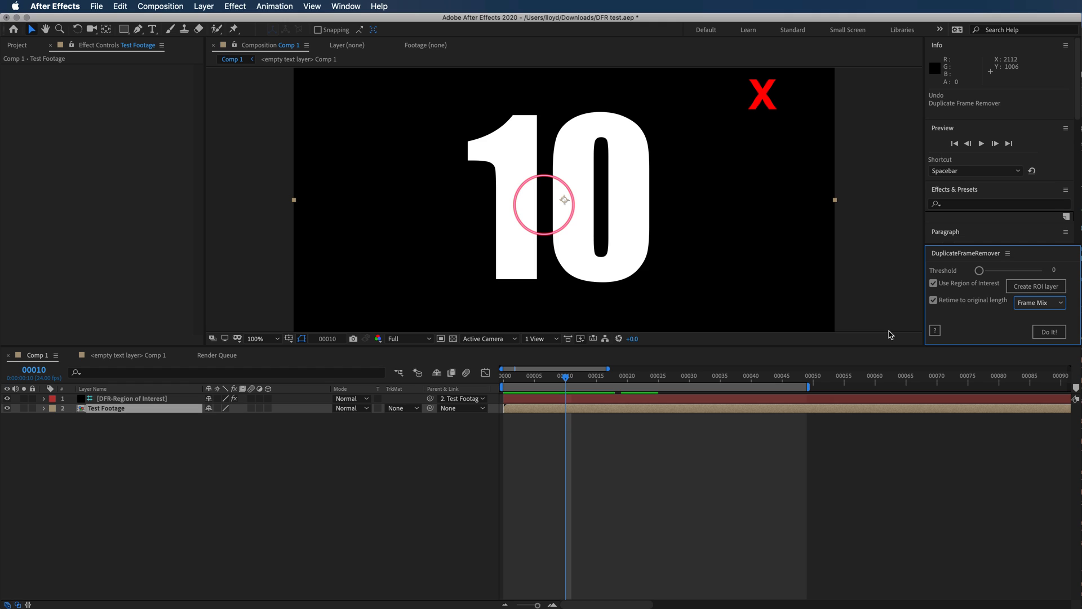
mouse_move(1011, 318)
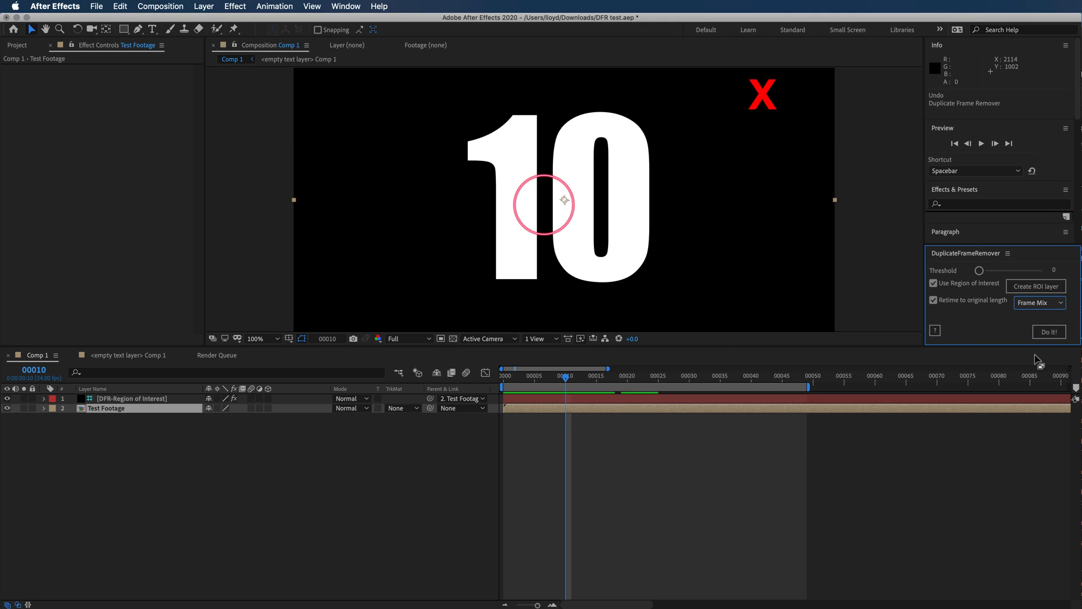
Step: Rerun the removal of 8 duplicate frames and delete the Region of Interest layer
click(1049, 332)
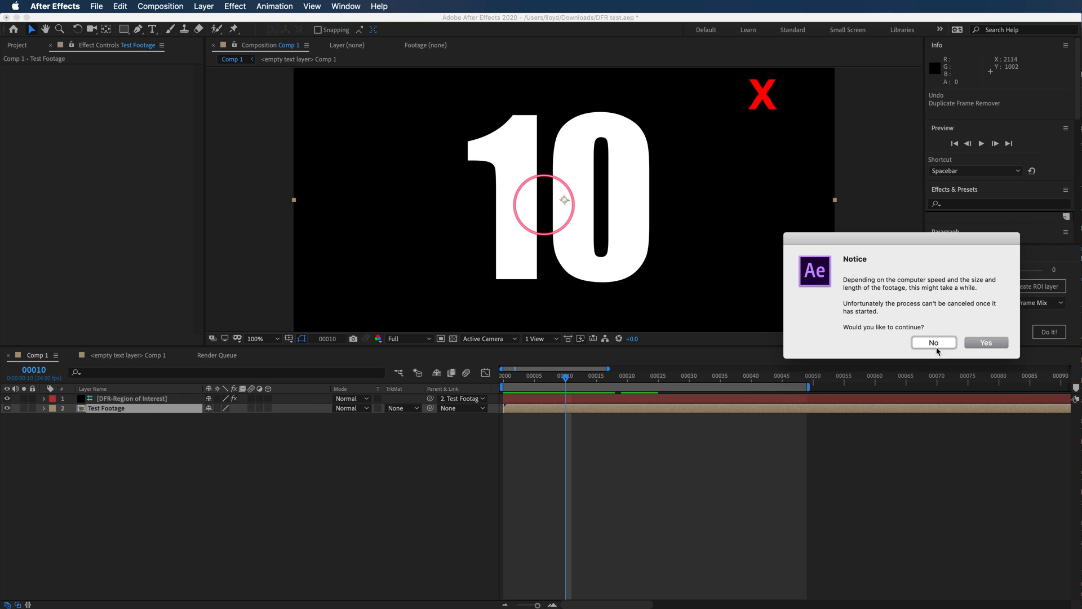
mouse_move(133, 406)
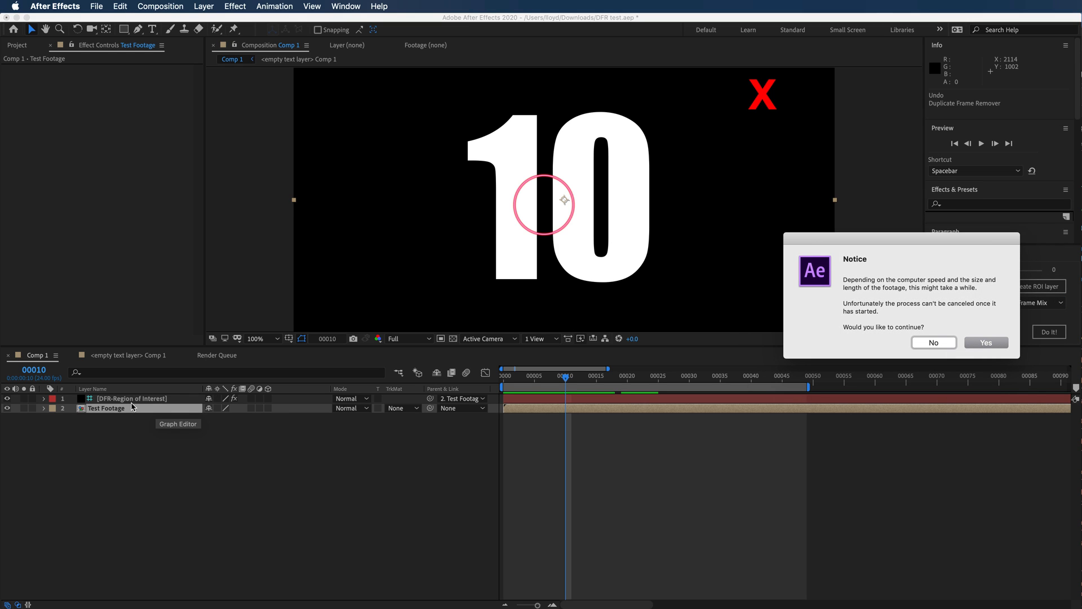
click(986, 342)
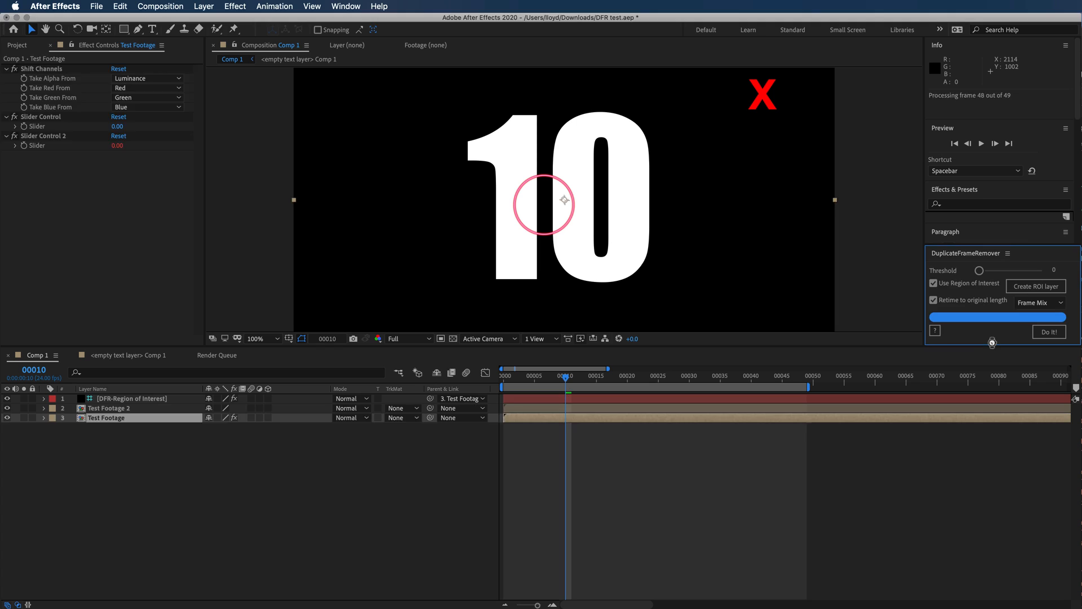
click(1049, 332)
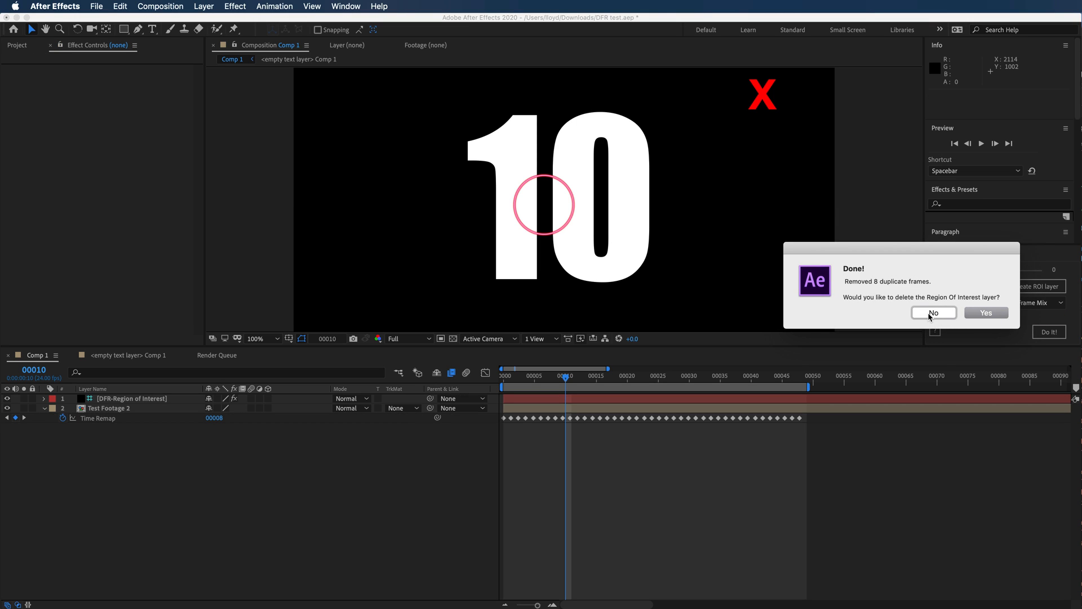
click(934, 312)
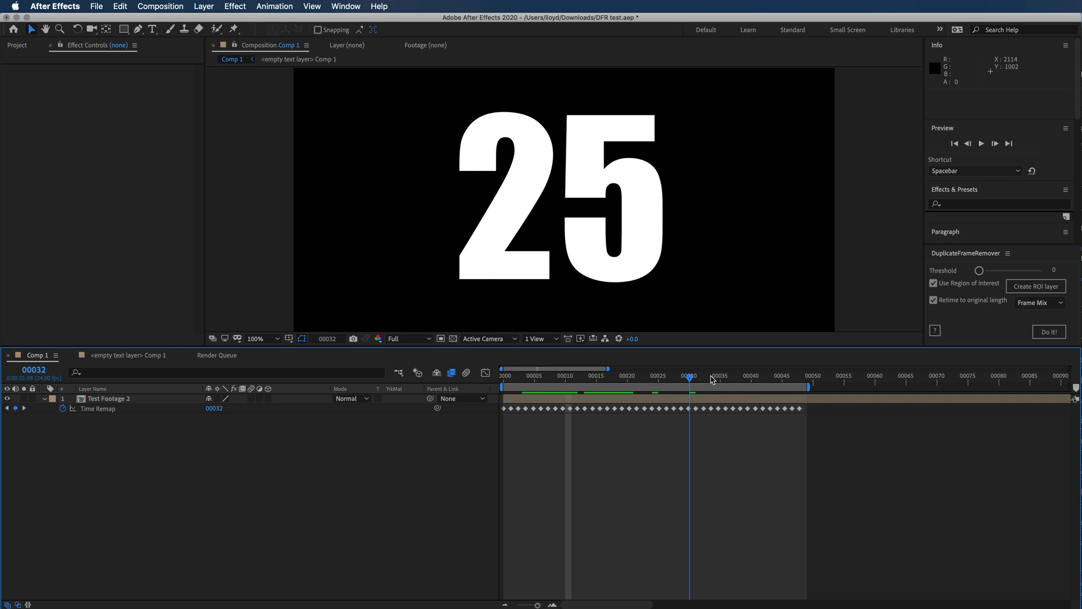
drag(690, 376, 805, 376)
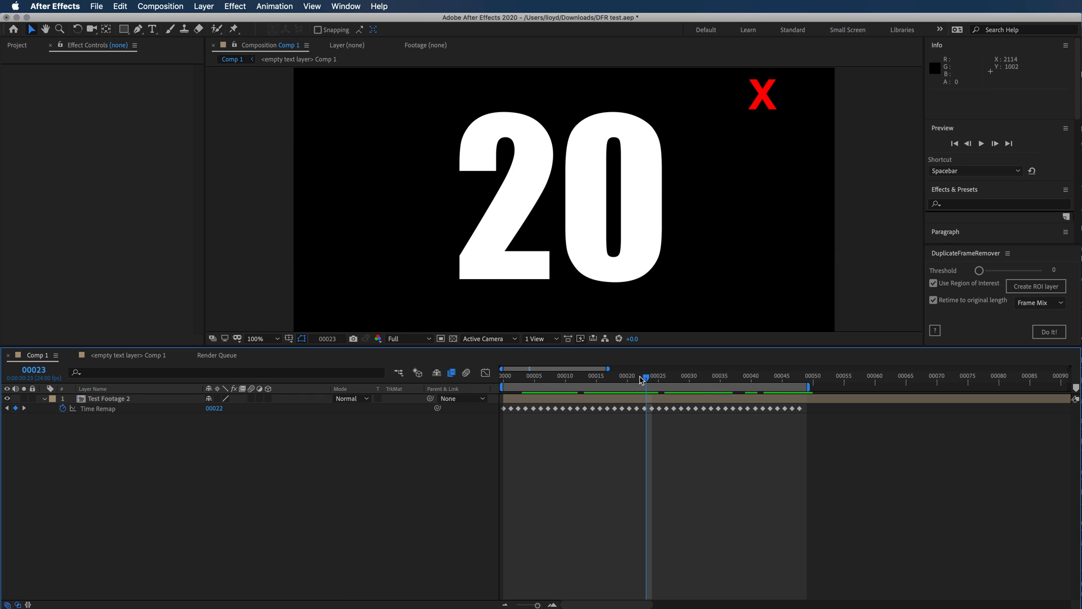
drag(645, 369, 614, 369)
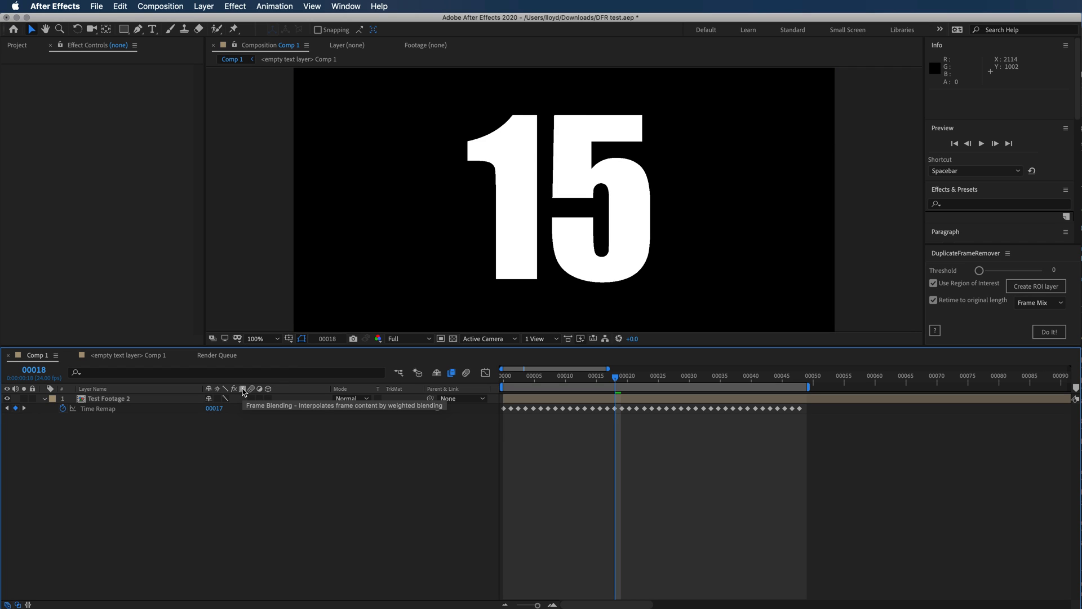
mouse_move(243, 400)
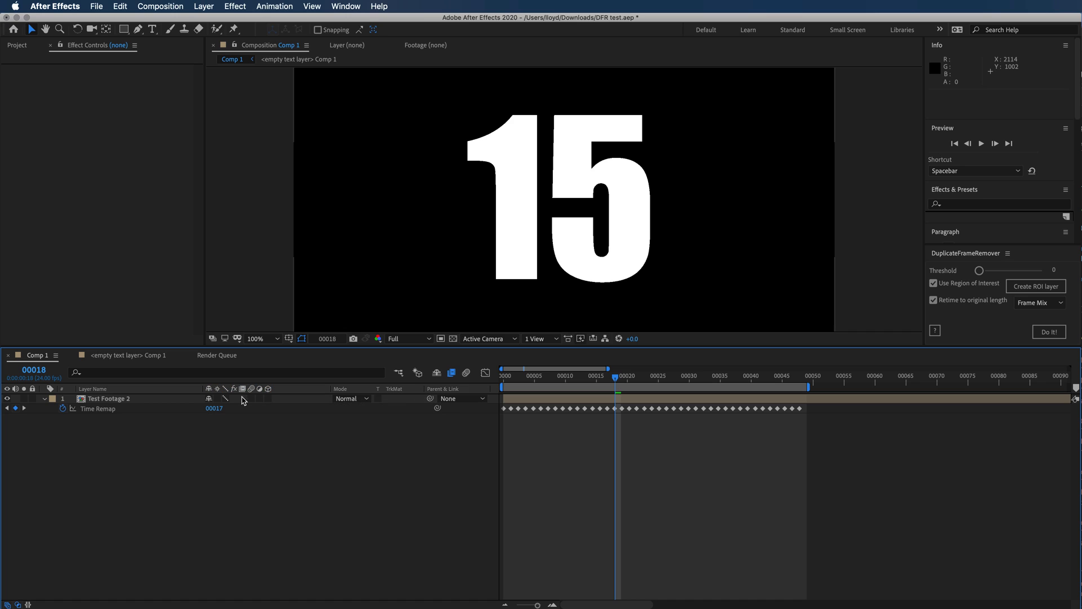
click(108, 399)
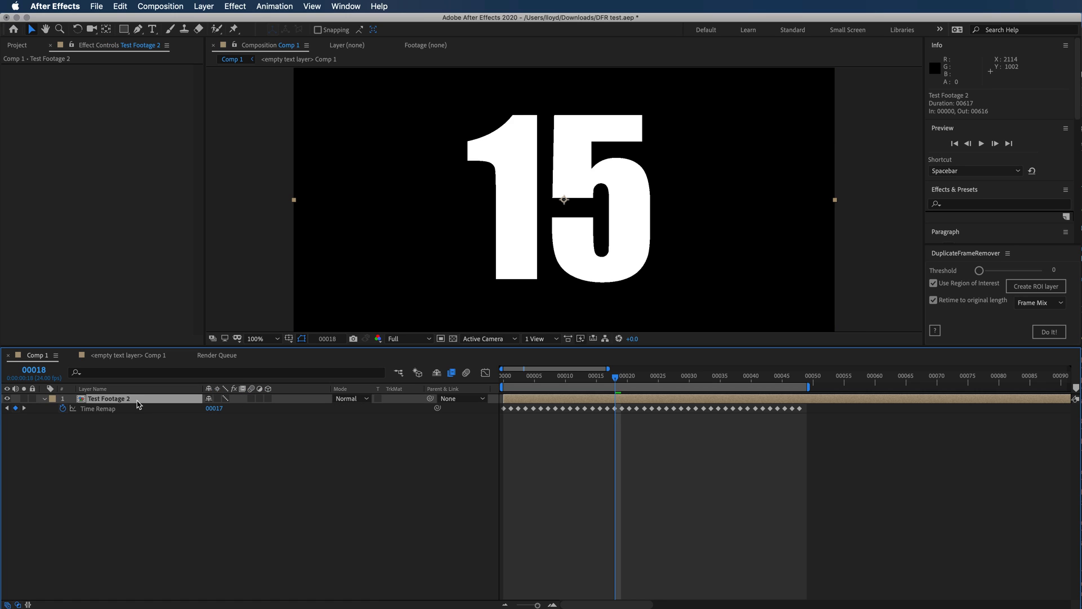
mouse_move(233, 402)
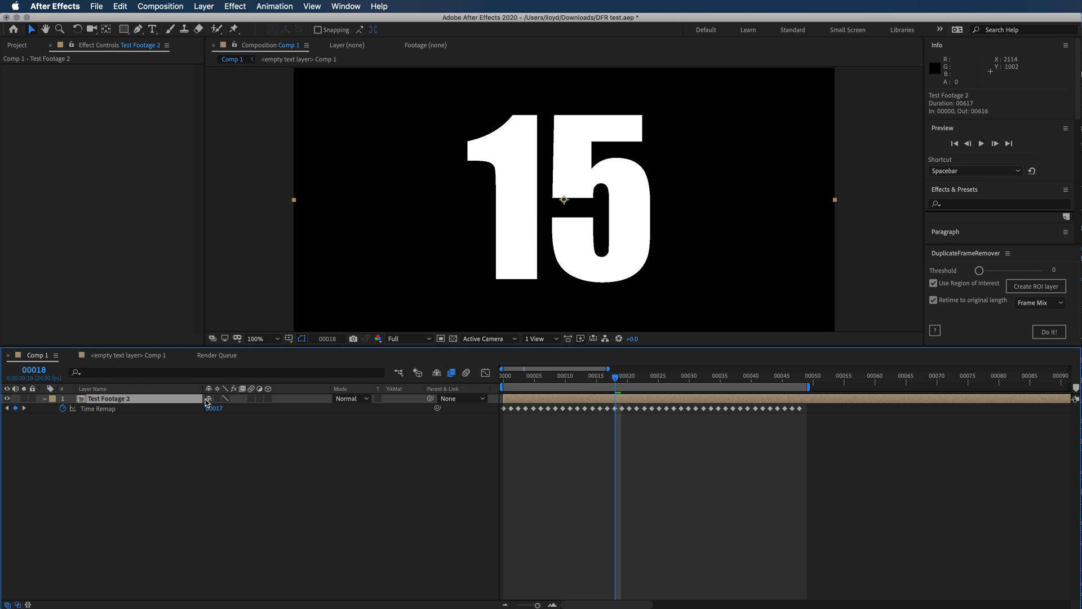
mouse_move(166, 409)
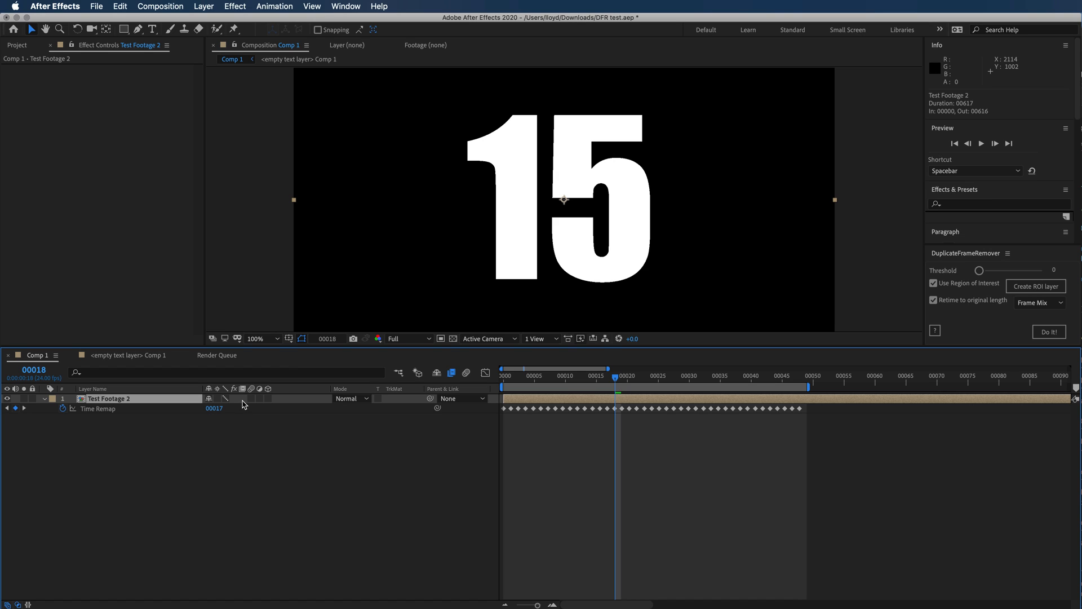
mouse_move(243, 394)
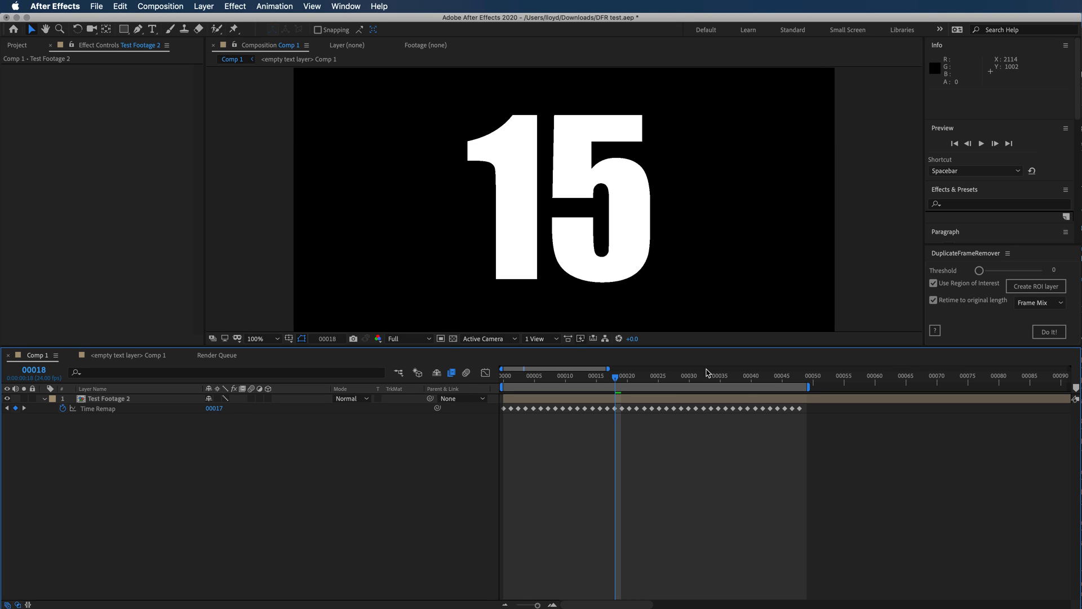
mouse_move(466, 373)
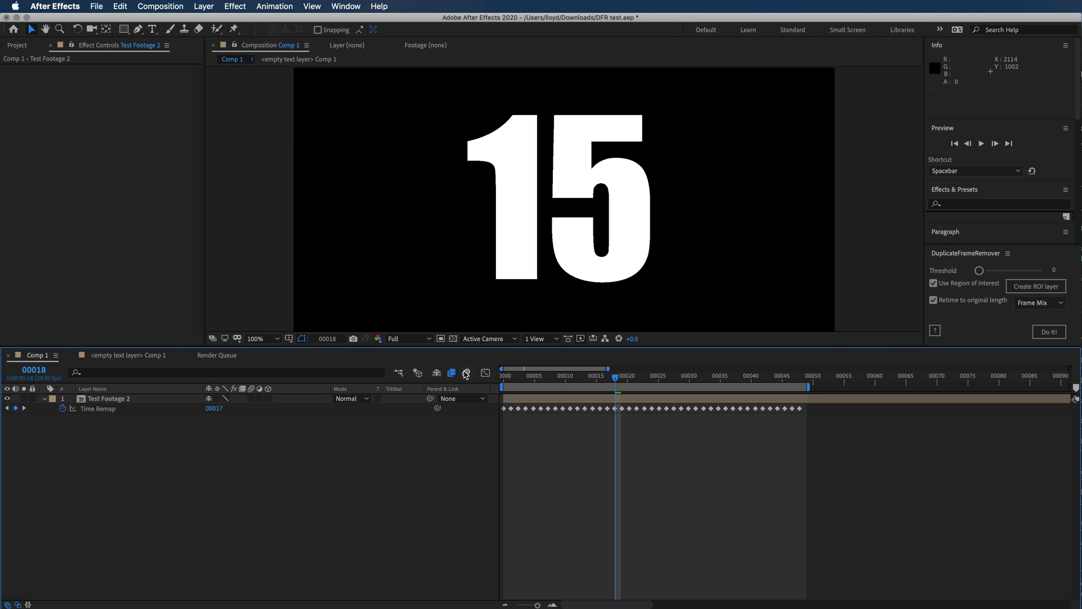
mouse_move(635, 374)
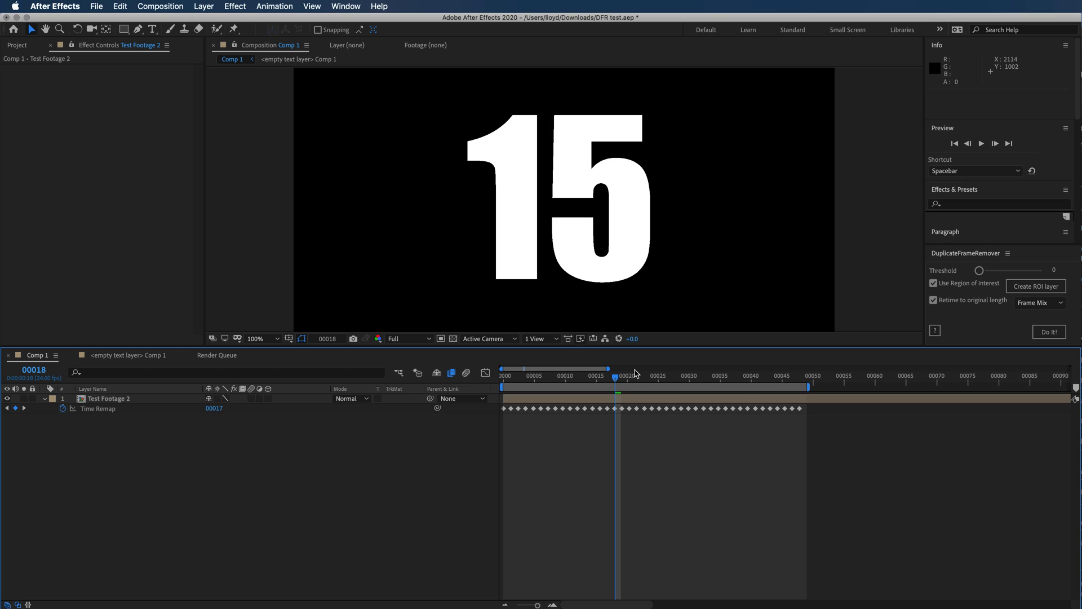